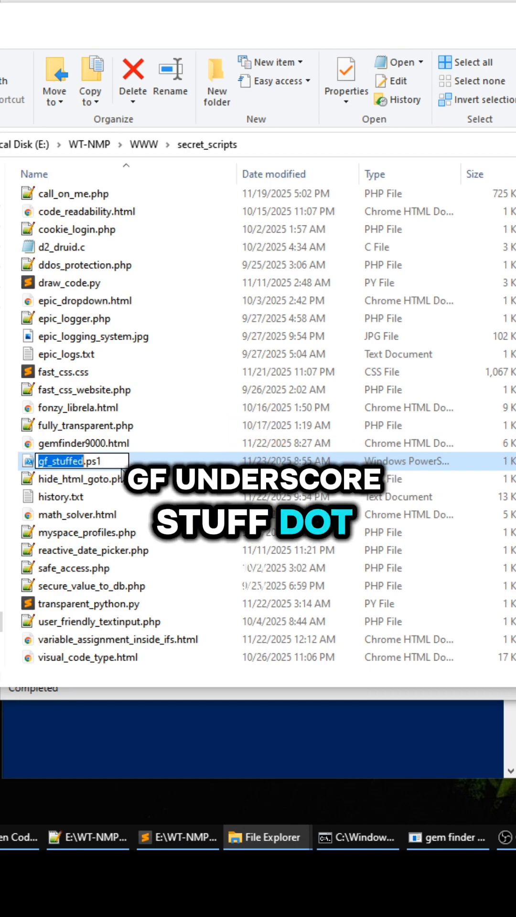
Confirm the name gf_stuffed.ps1 in secret_scripts and open it in PowerShell ISE
left_click(84, 442)
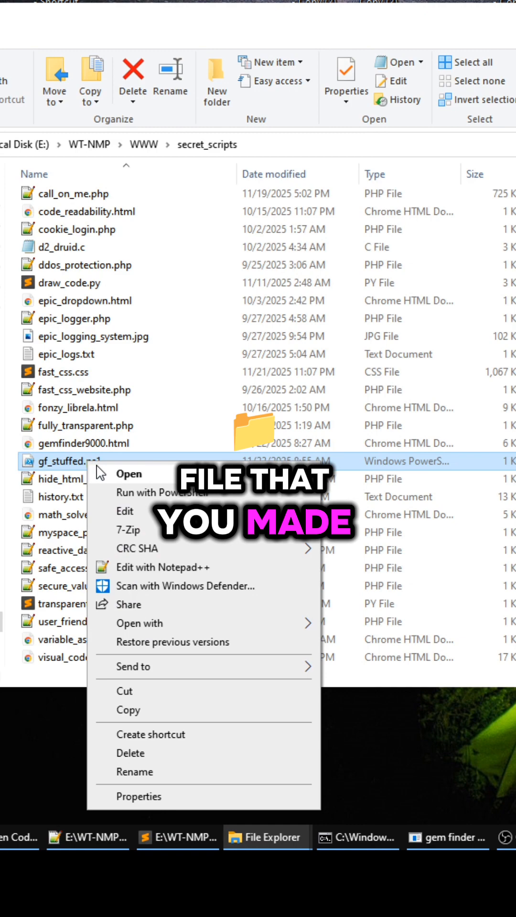
left_click(129, 474)
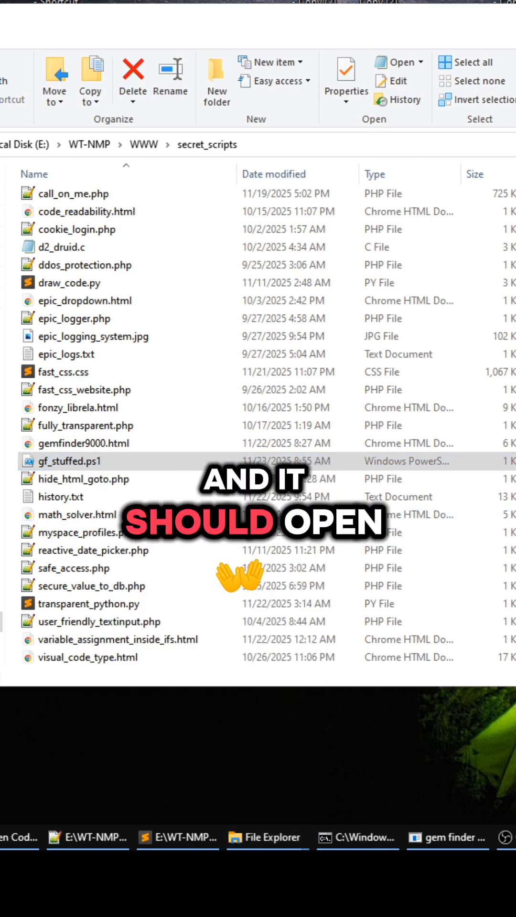
double_click(69, 462)
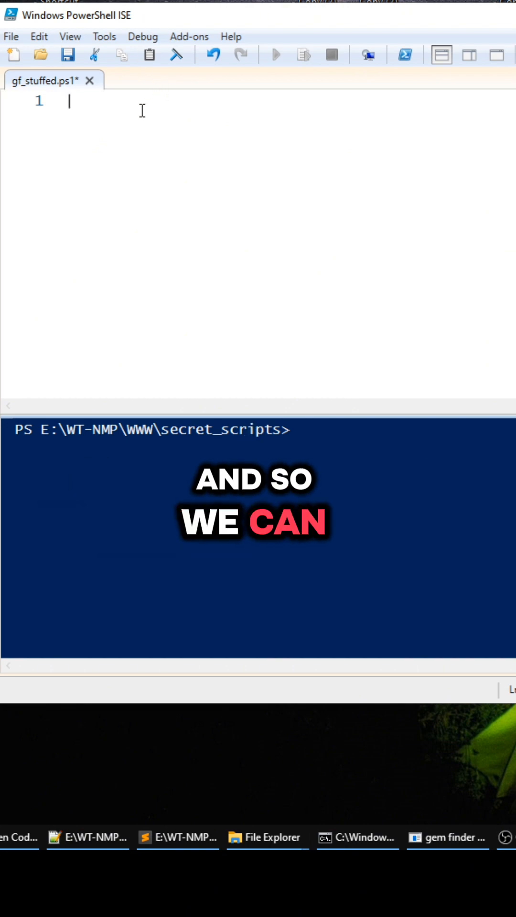
Write $mydict = @{ Girlfriend = "Cadey"; Status = "StuffedLikeATurkey" } and start a new line
type("$mydict =")
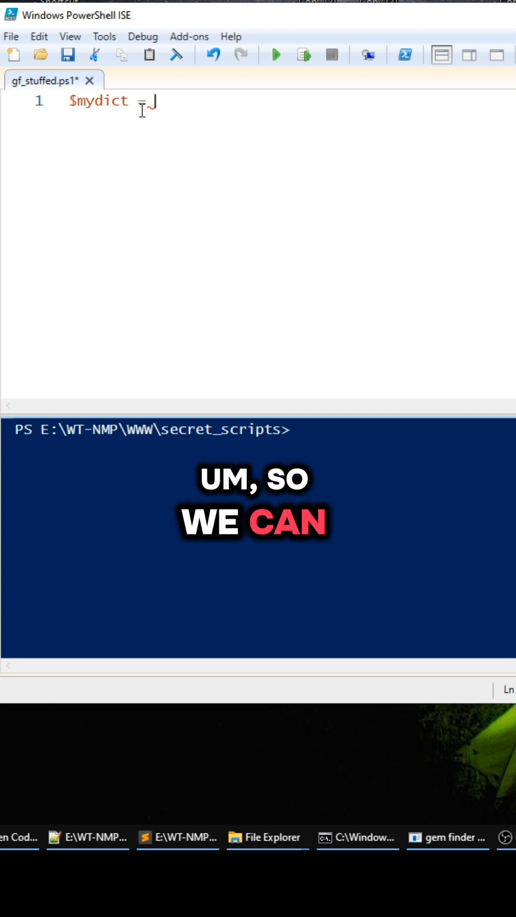
type("@")
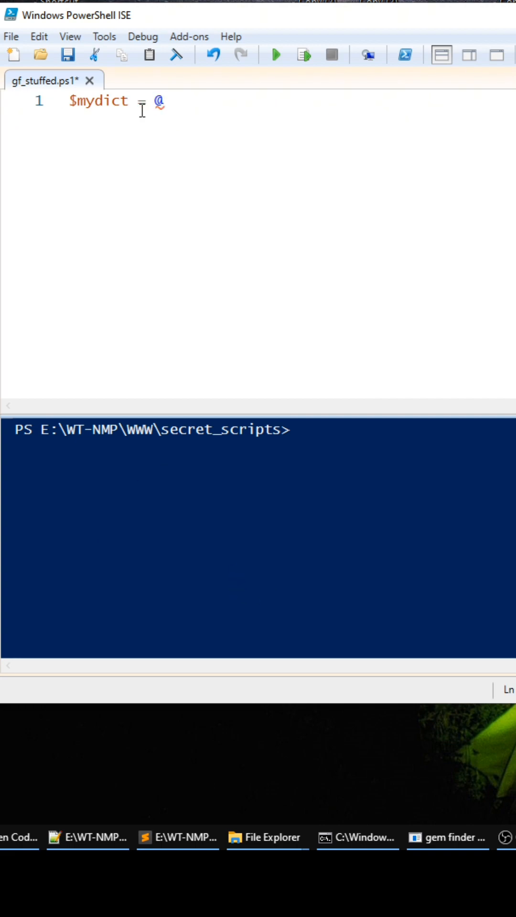
type("{")
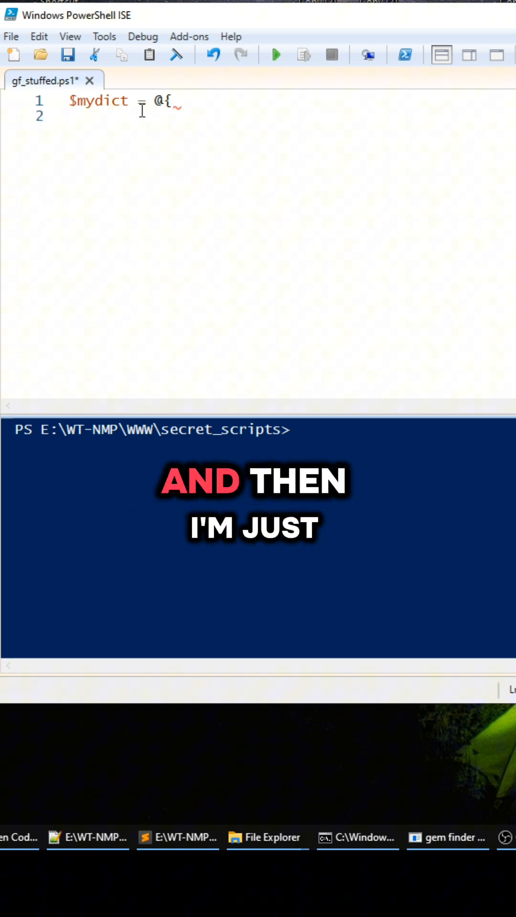
type("Girlfriend = \"Cadey")
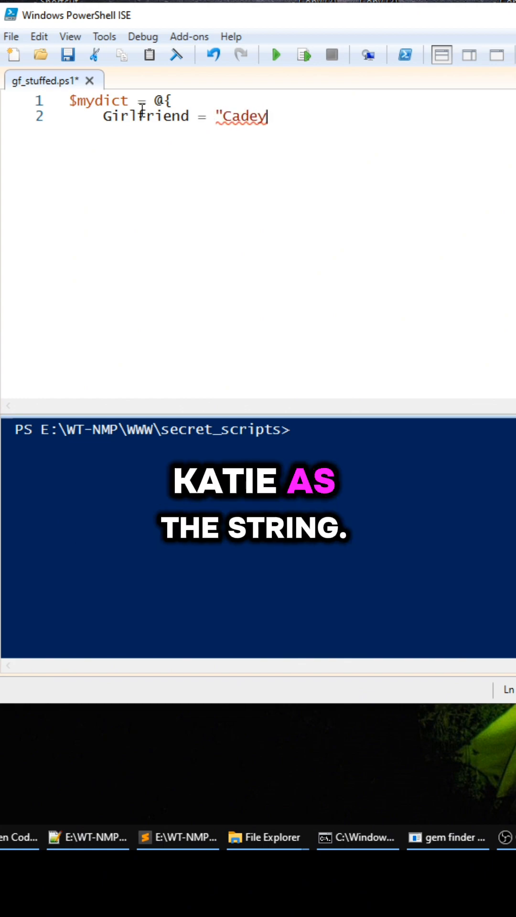
type("\"")
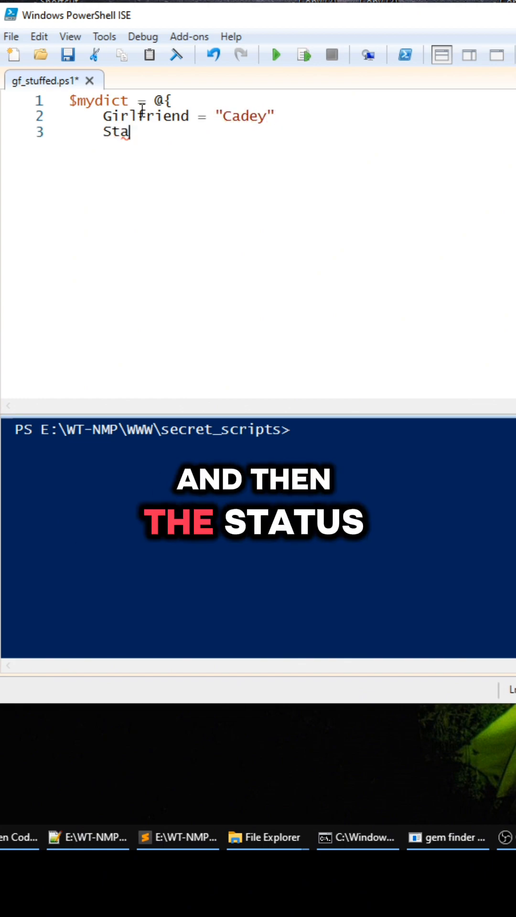
type("tus = \"Stuffe")
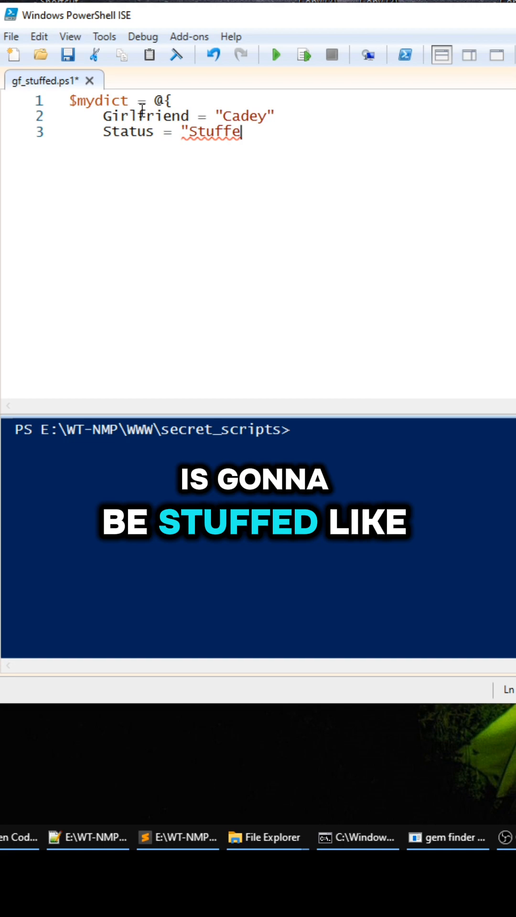
type("dLikeATurkey\"")
type("}")
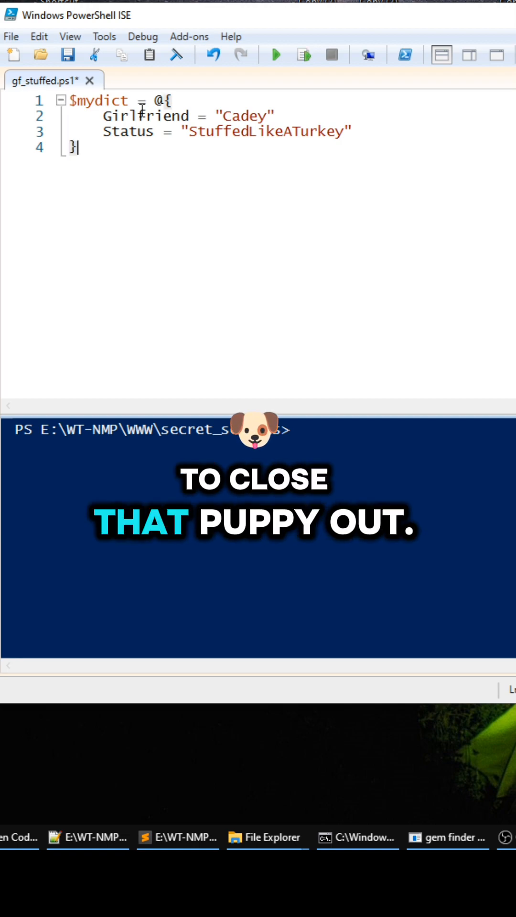
key("Enter")
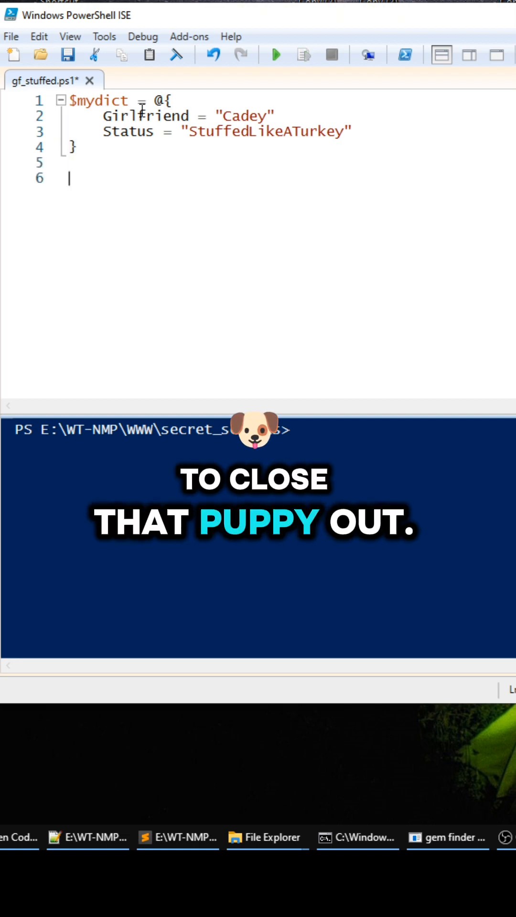
Begin a foreach($key in $mydict.Keys) { loop over the hashtable keys
type("f")
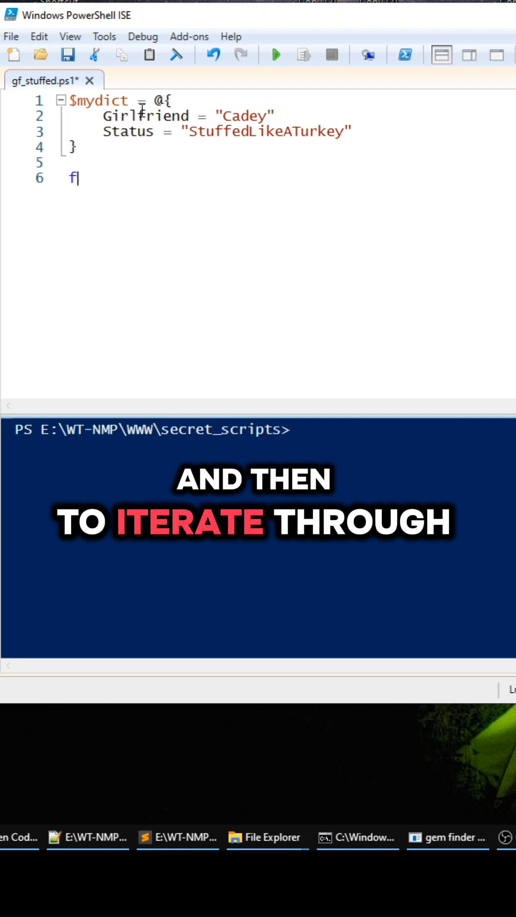
type("oreach(")
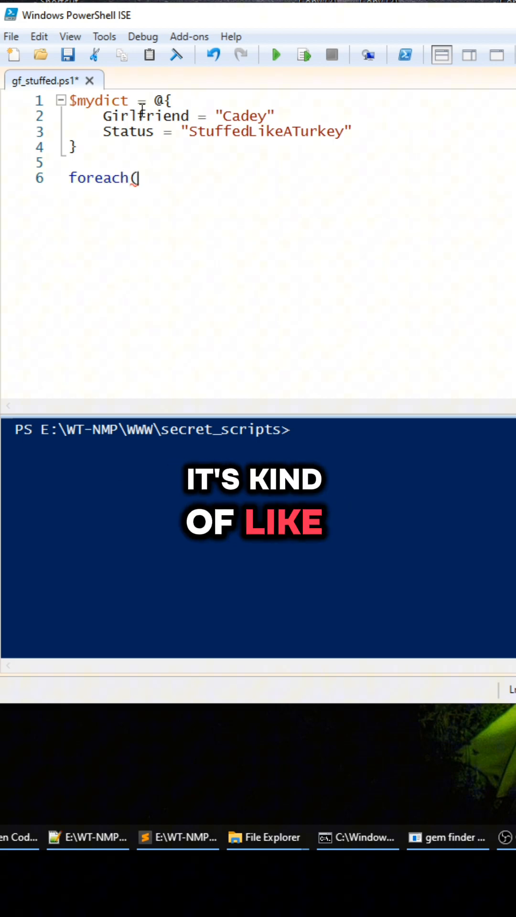
type("$key in")
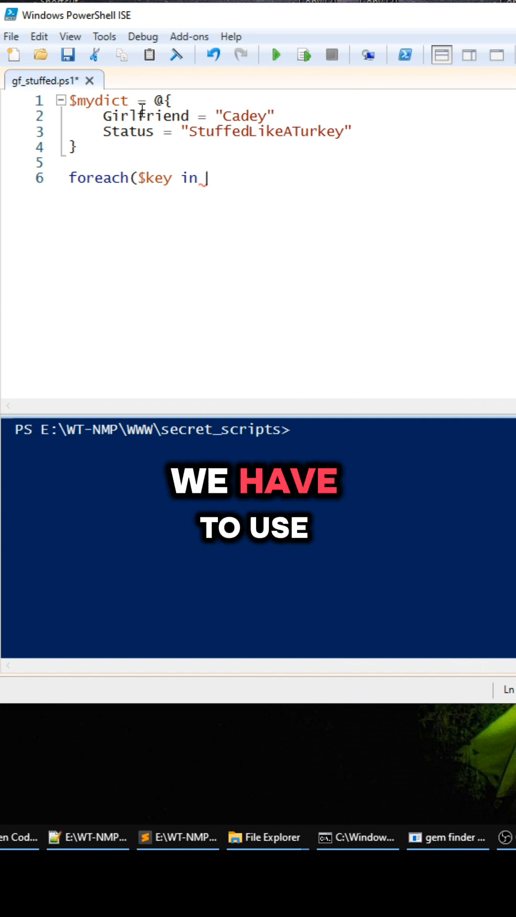
type("$mydict")
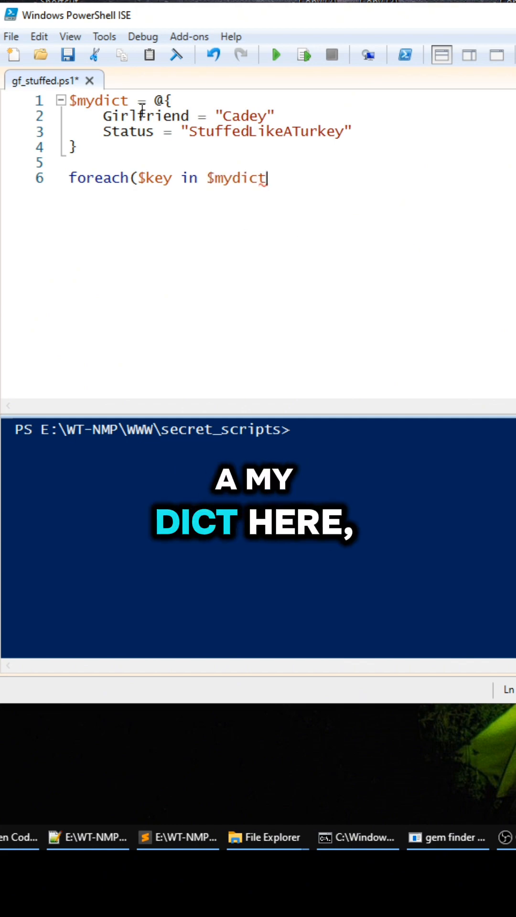
type(".Keys")
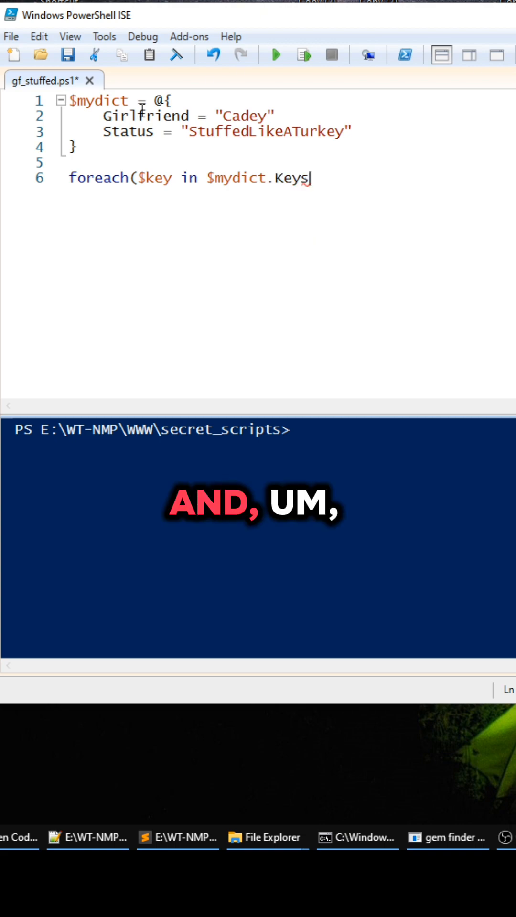
type(") {")
type("$value")
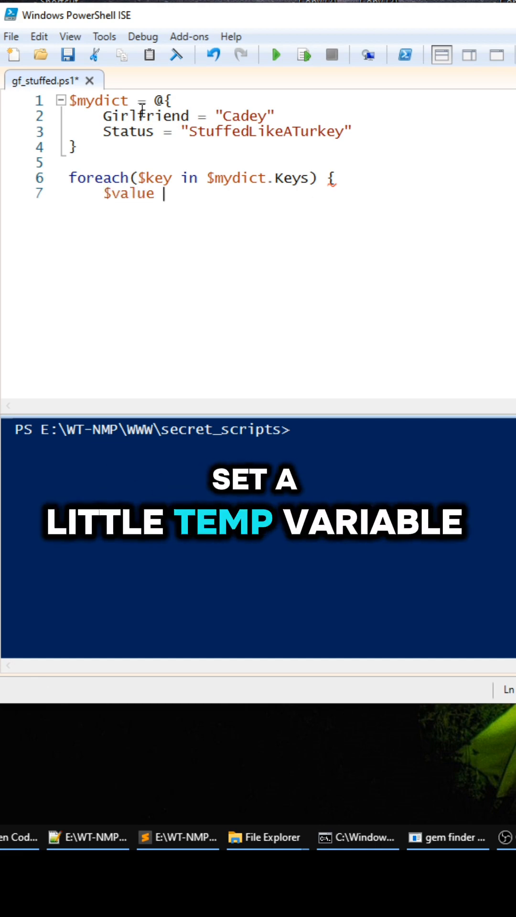
Inside the loop set $value = $mydict[$key] and Write-Output "$key : $value"
type("= mydict")
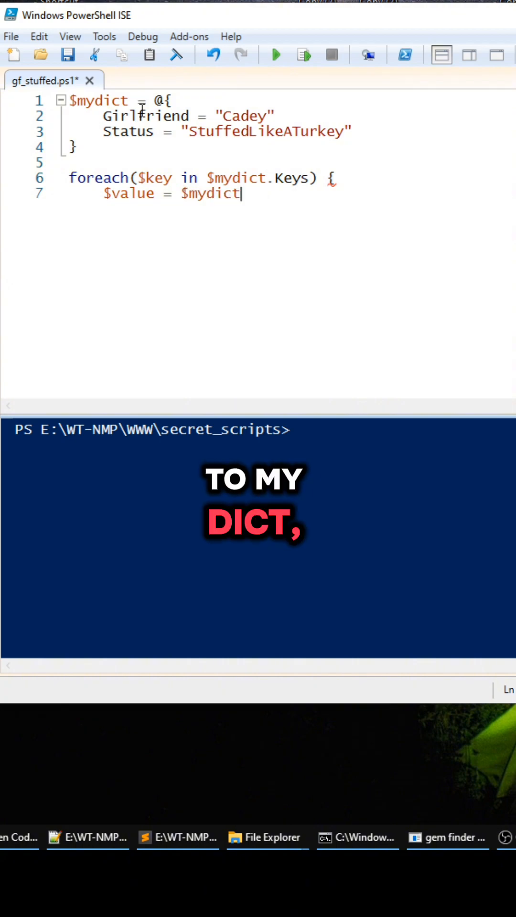
type("[$key")
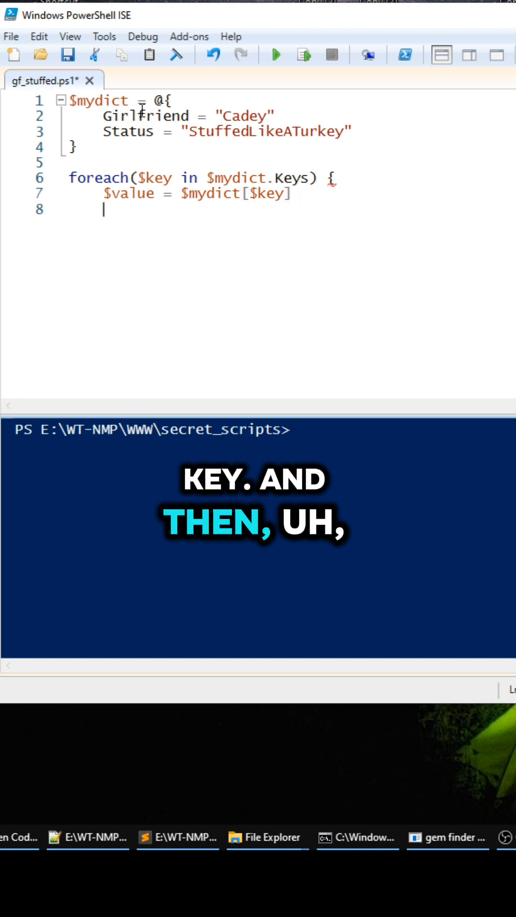
type("Write-Output\"")
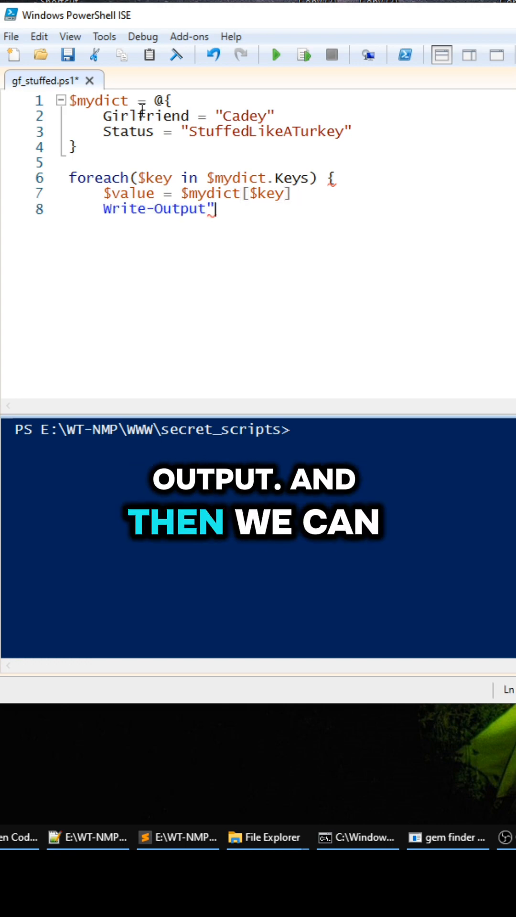
type("$key")
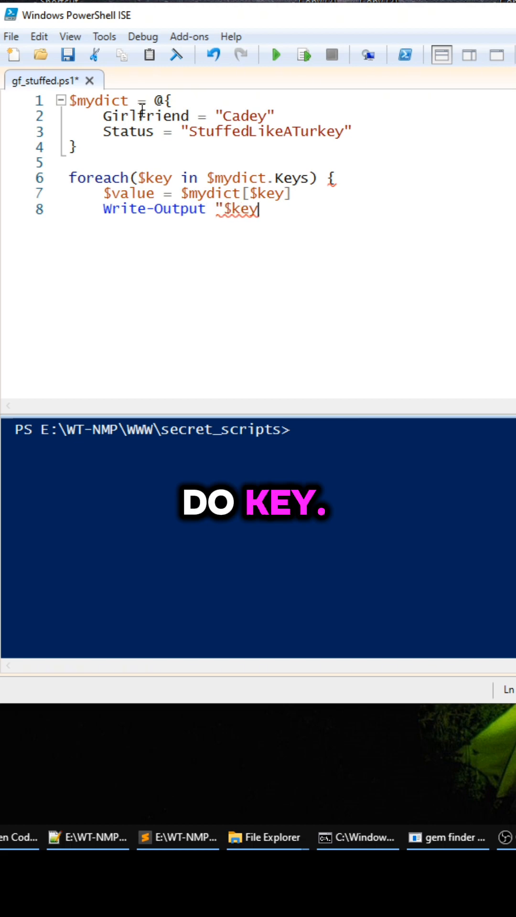
type(": $value\"")
type("}")
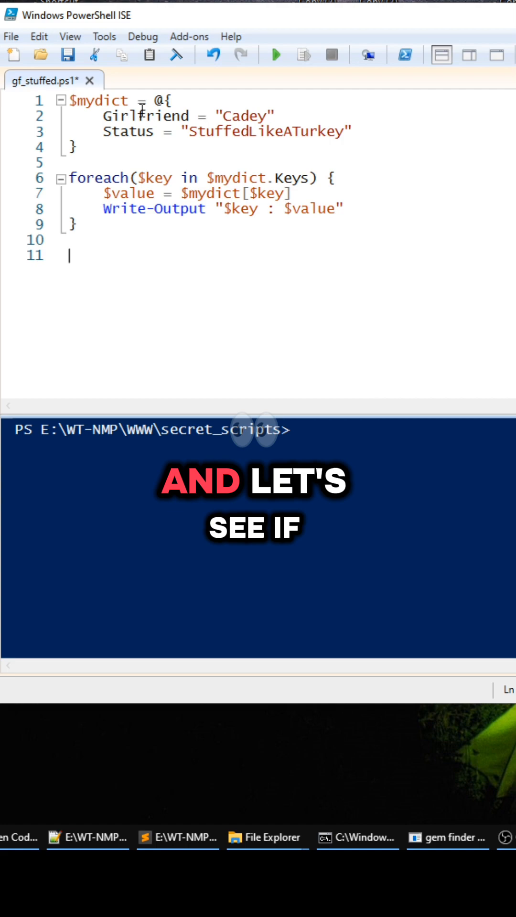
Run the script, saving it first, so it prints Girlfriend : Cadey and Status : StuffedLikeATurkey
left_click(274, 54)
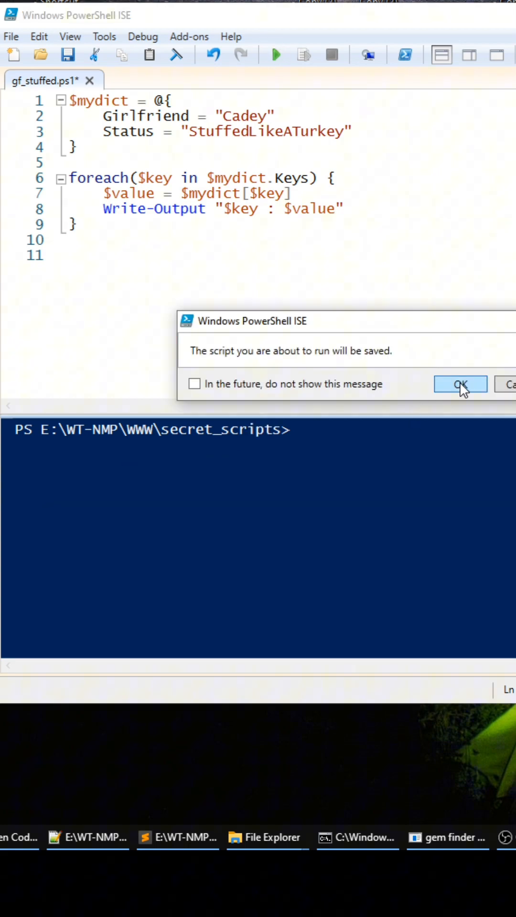
left_click(460, 384)
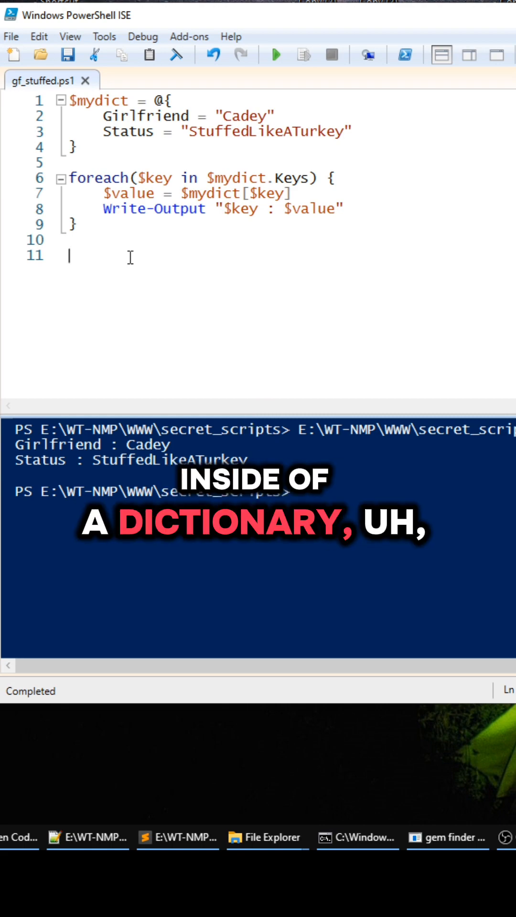
Add if($mydict["Girlfriend"]) { Write-Output "Hi, she exists!!!" } below the loop
type("if(")
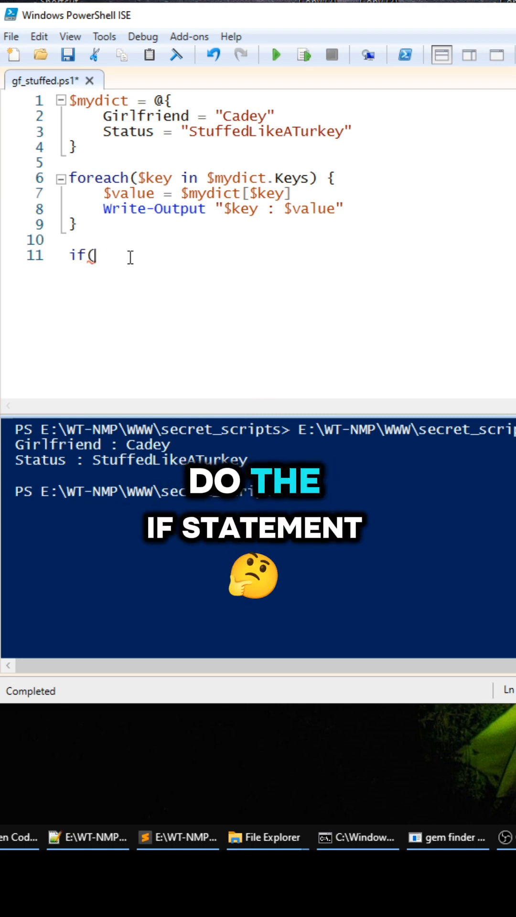
type("$mydict[")
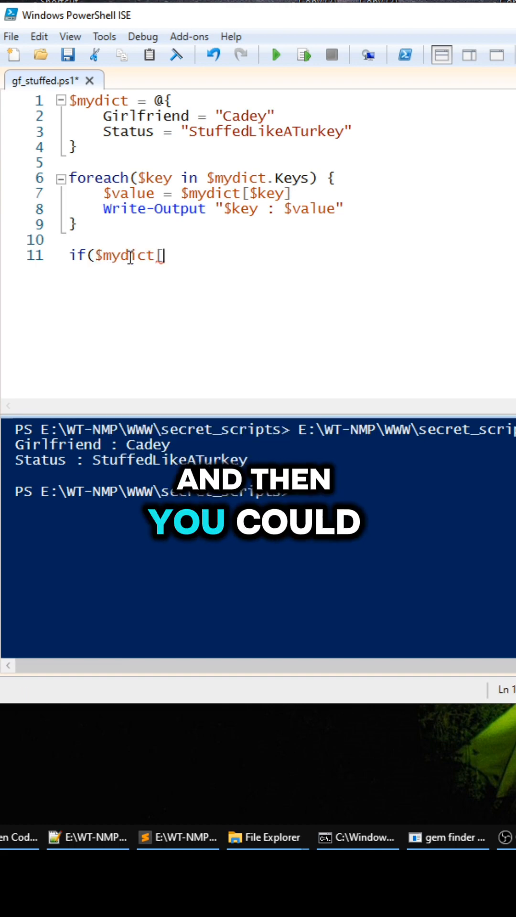
type("\"Girlfriend\"]")
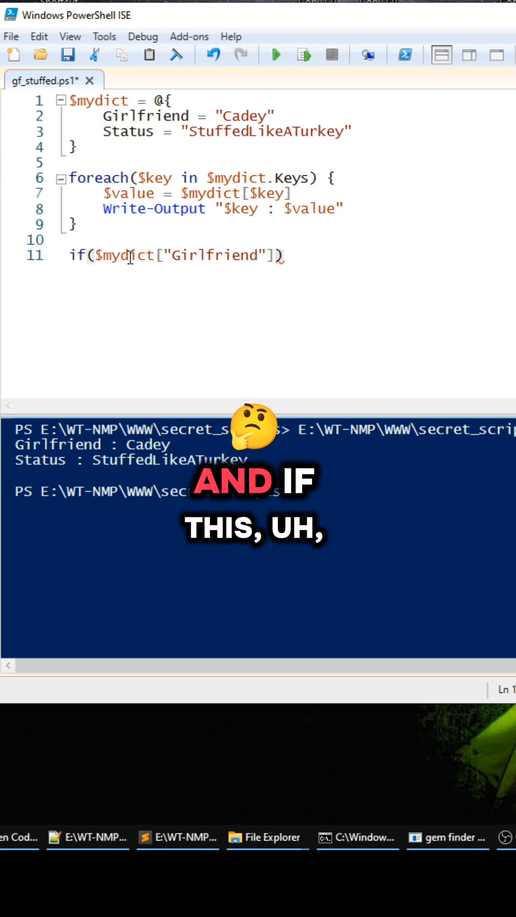
type("{")
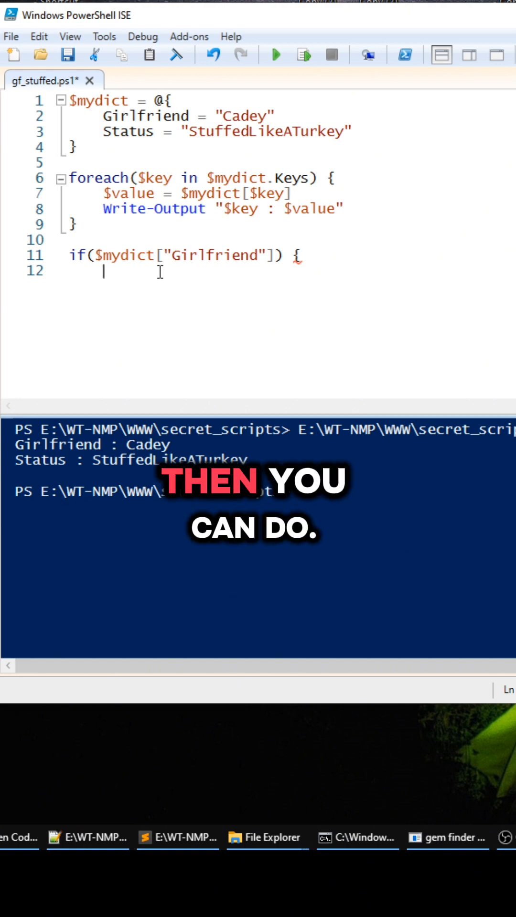
type("Write-Output")
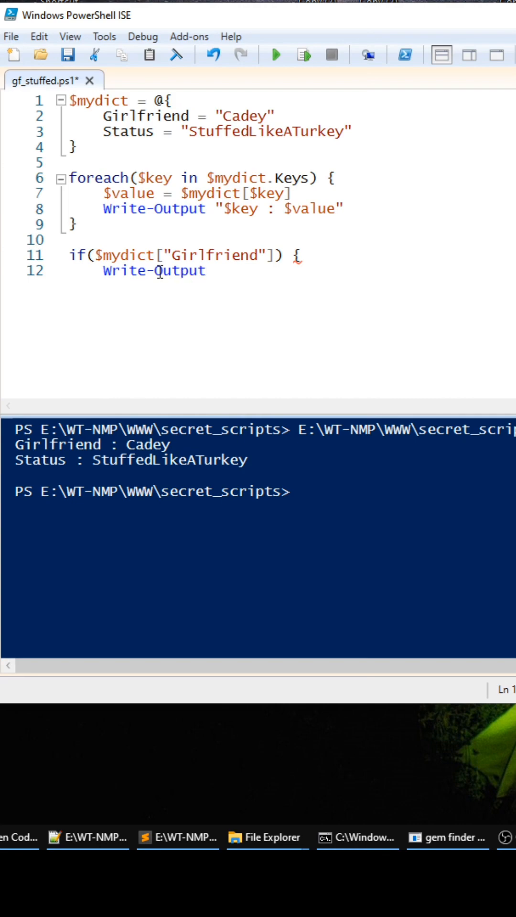
type("\"H")
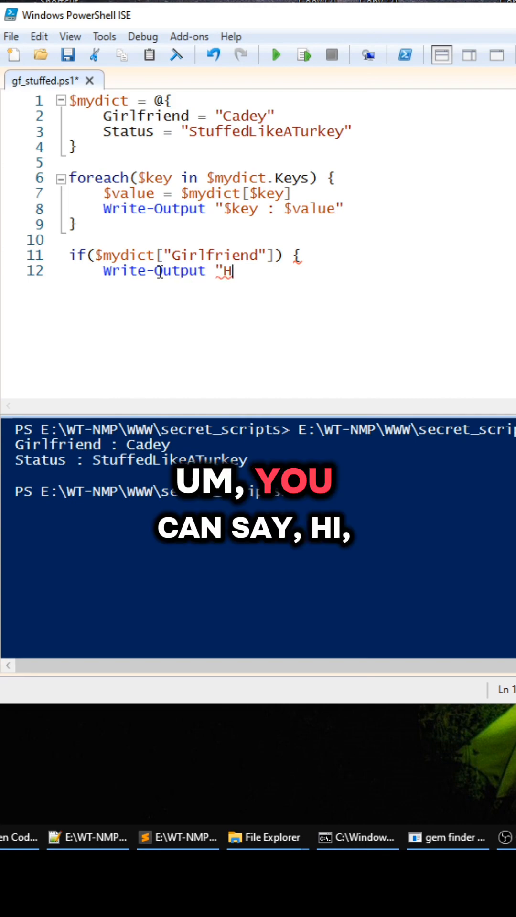
type("i, she e")
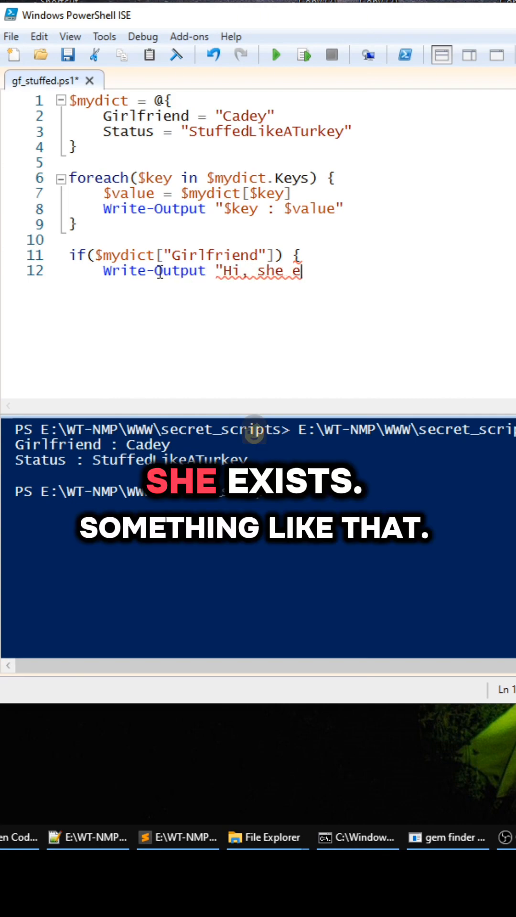
type("xists!!!\"")
type("}")
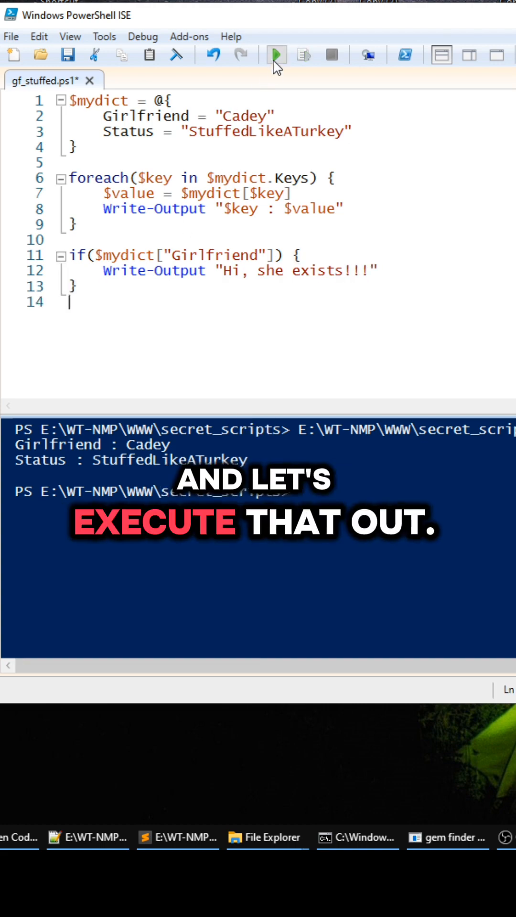
Save and run the script so the output ends with Hi, she exists!!!
left_click(276, 54)
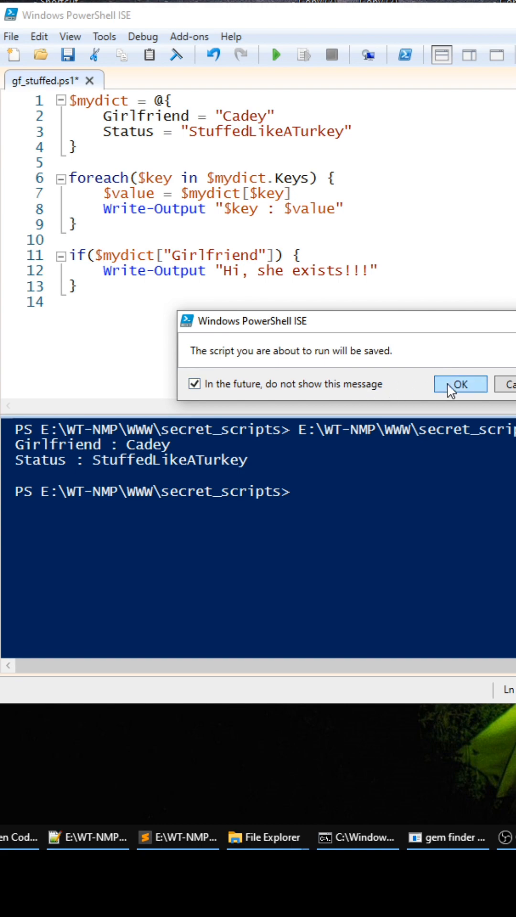
left_click(460, 384)
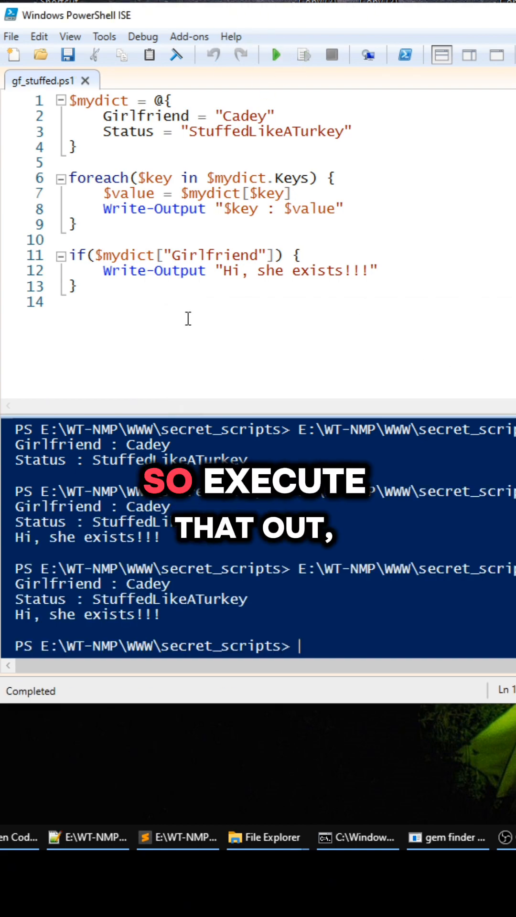